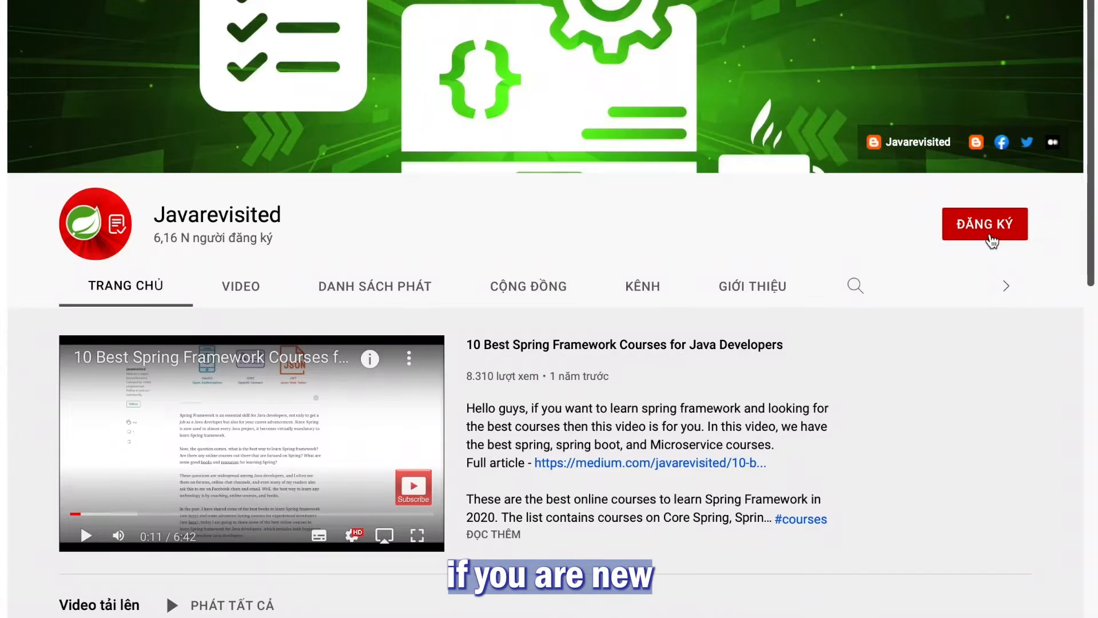
Mark pointer i above ABC and pointer j below the A of ADC.
left_click(985, 224)
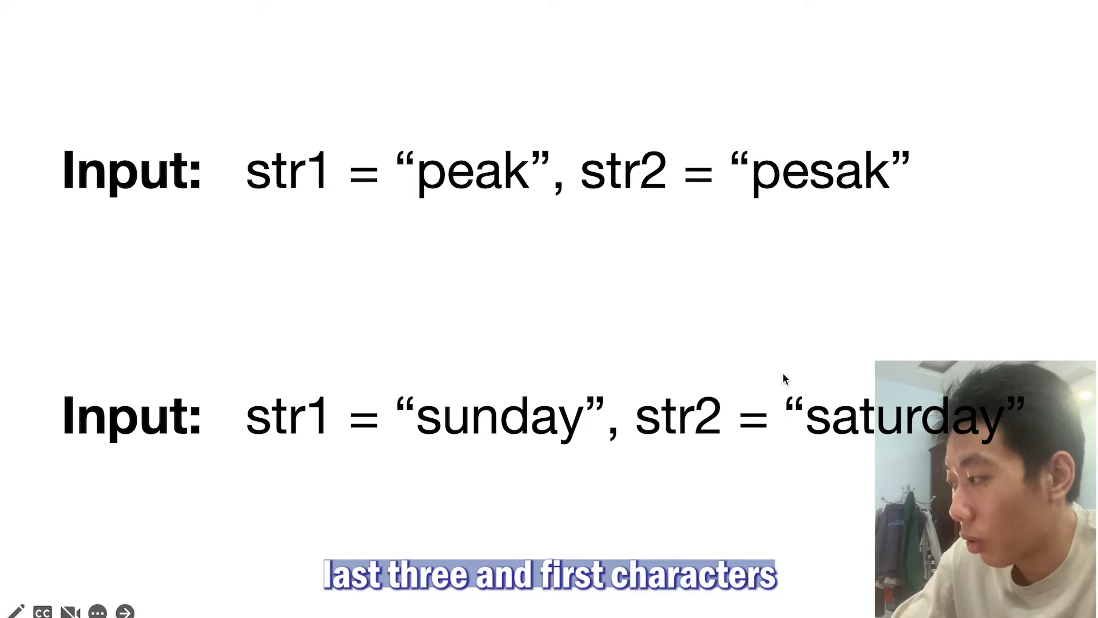
mouse_move(854, 325)
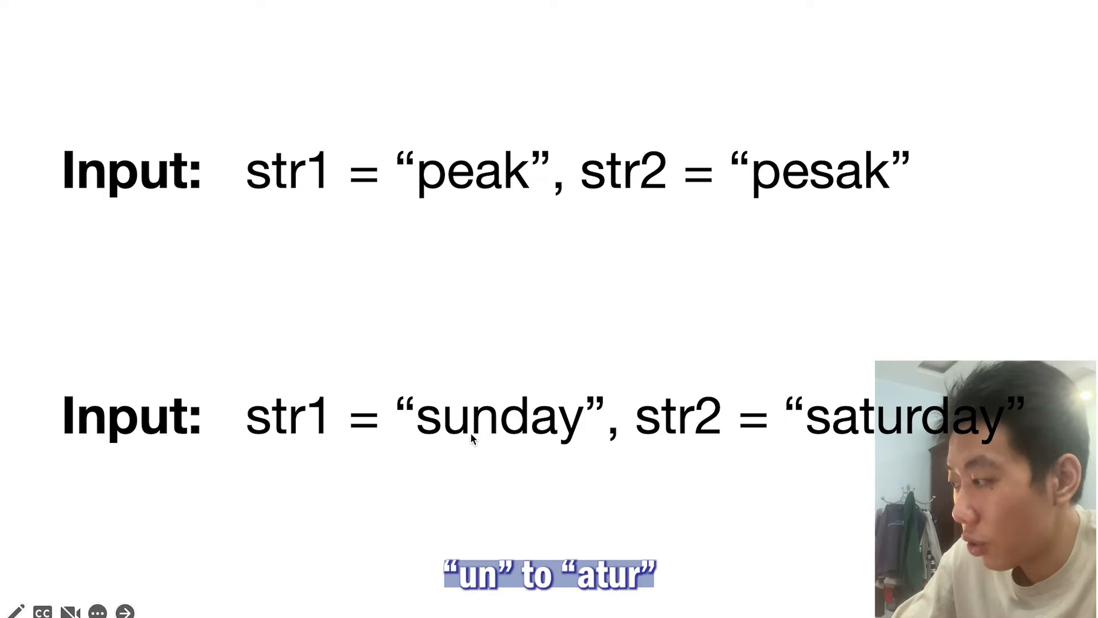
mouse_move(495, 445)
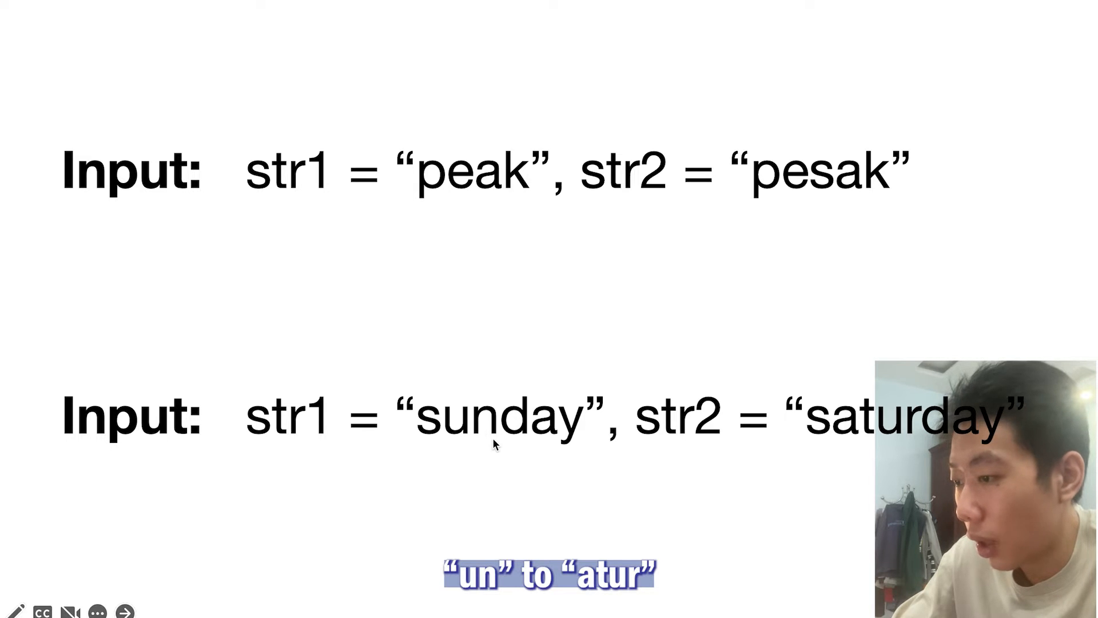
mouse_move(914, 440)
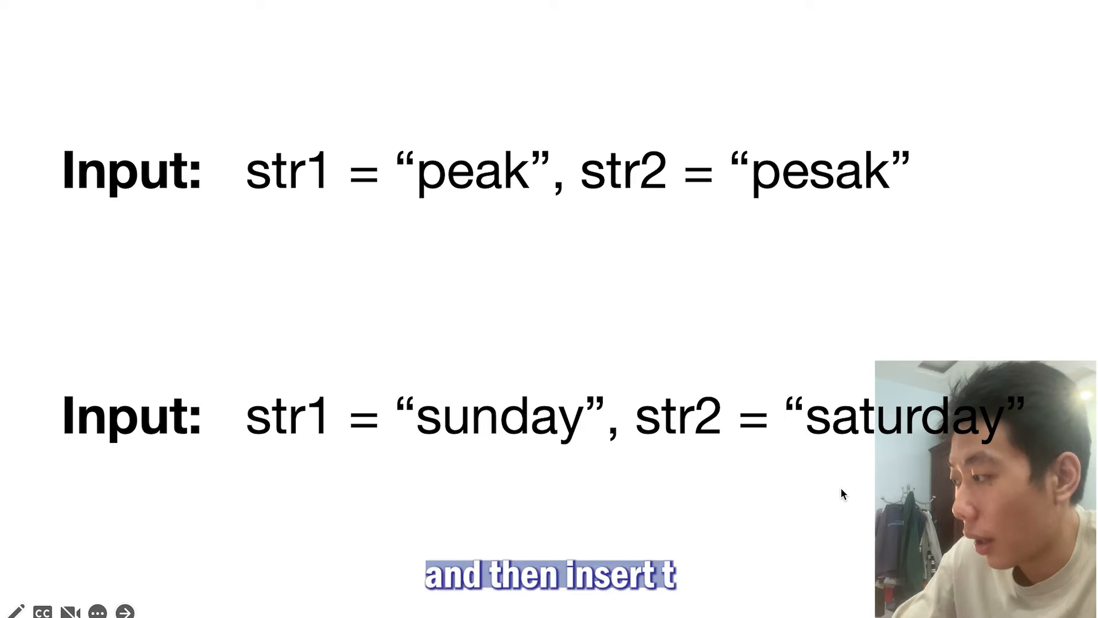
mouse_move(881, 477)
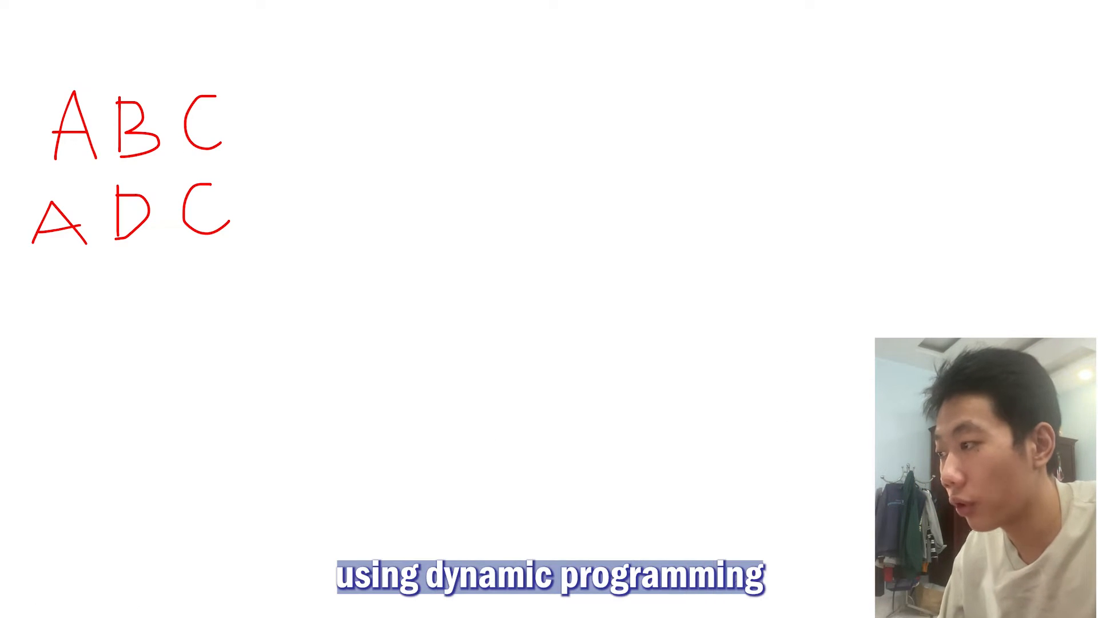
mouse_move(468, 90)
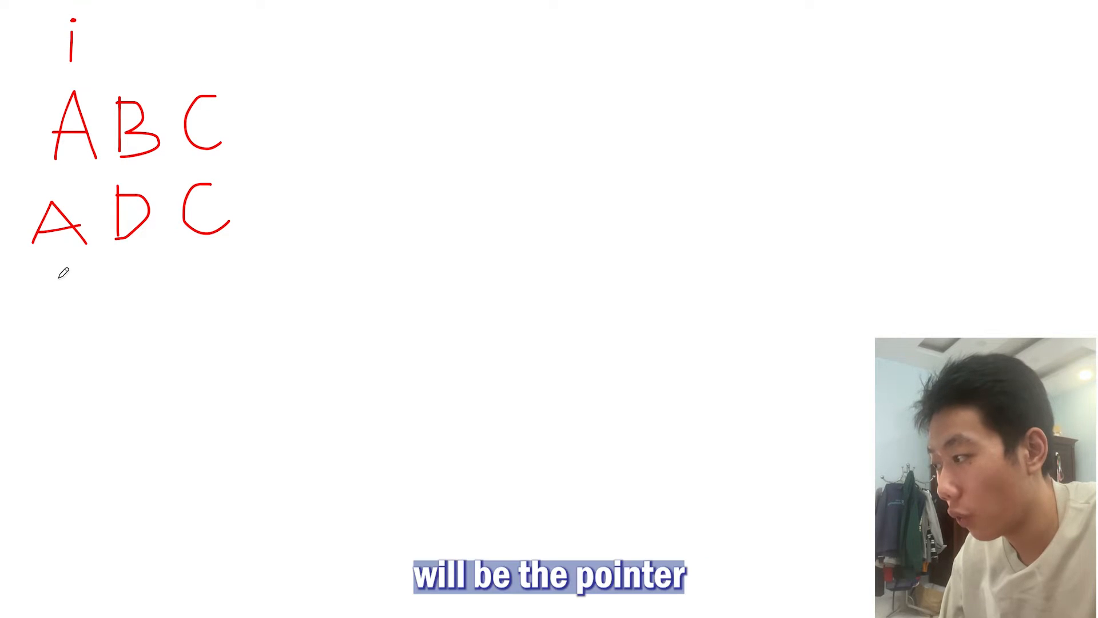
left_click_drag(49, 280, 66, 273)
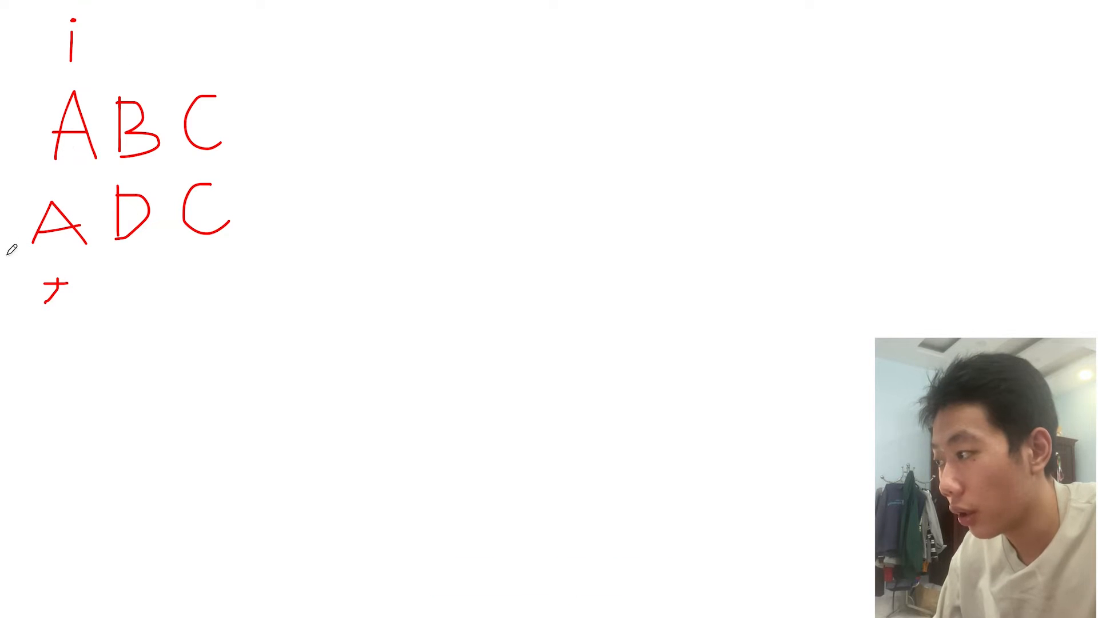
mouse_move(92, 130)
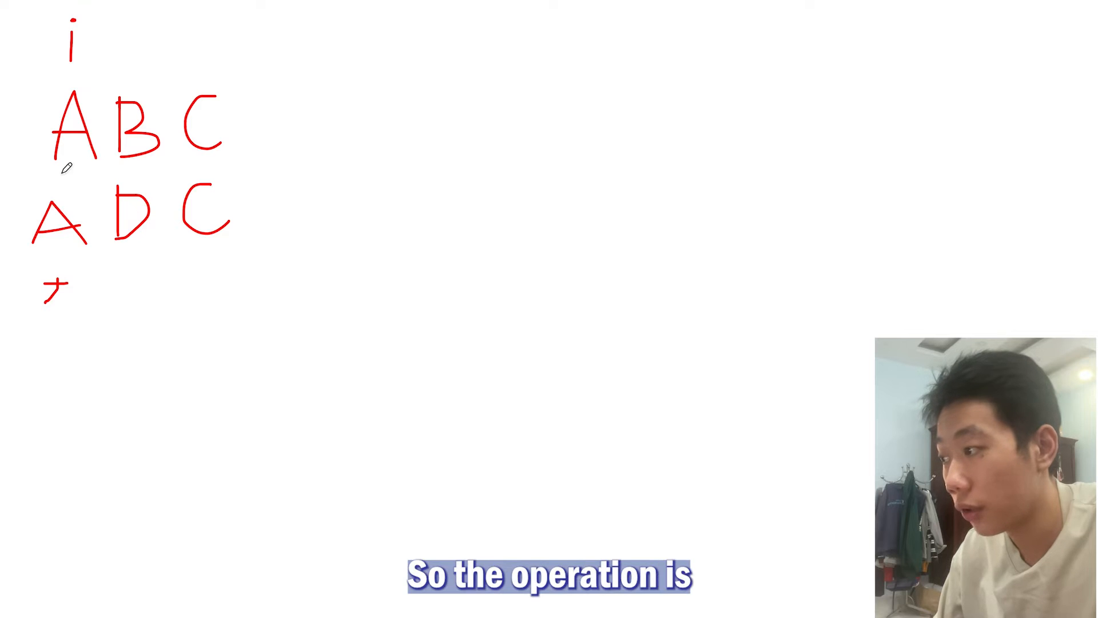
mouse_move(469, 98)
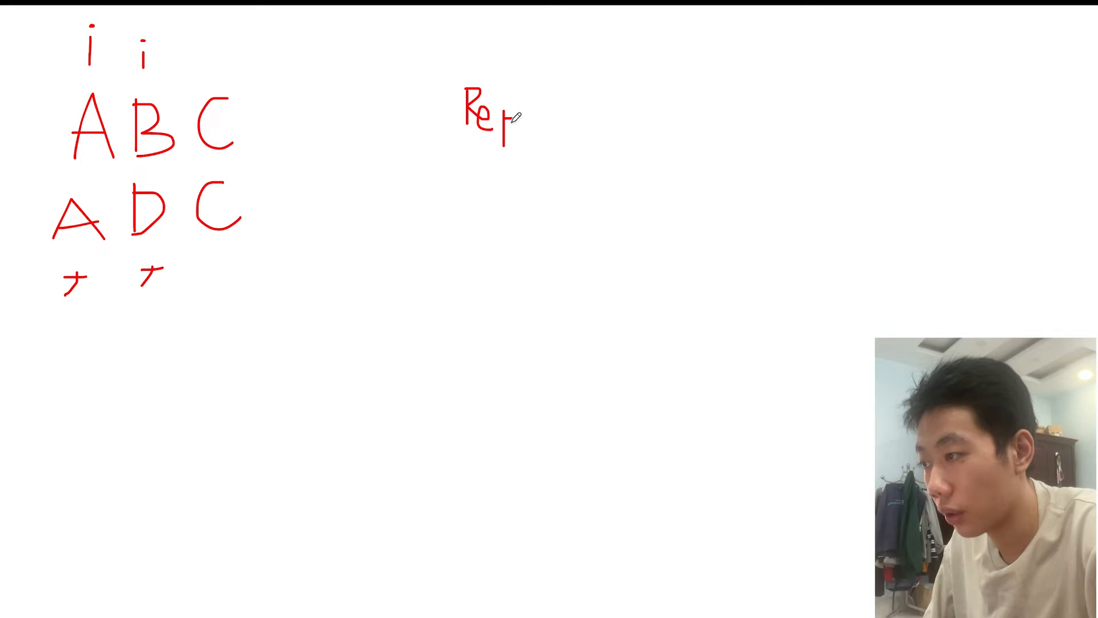
Handwrite Replace, Delete and ADD, then start the index pair after ADD.
left_click_drag(504, 115, 543, 123)
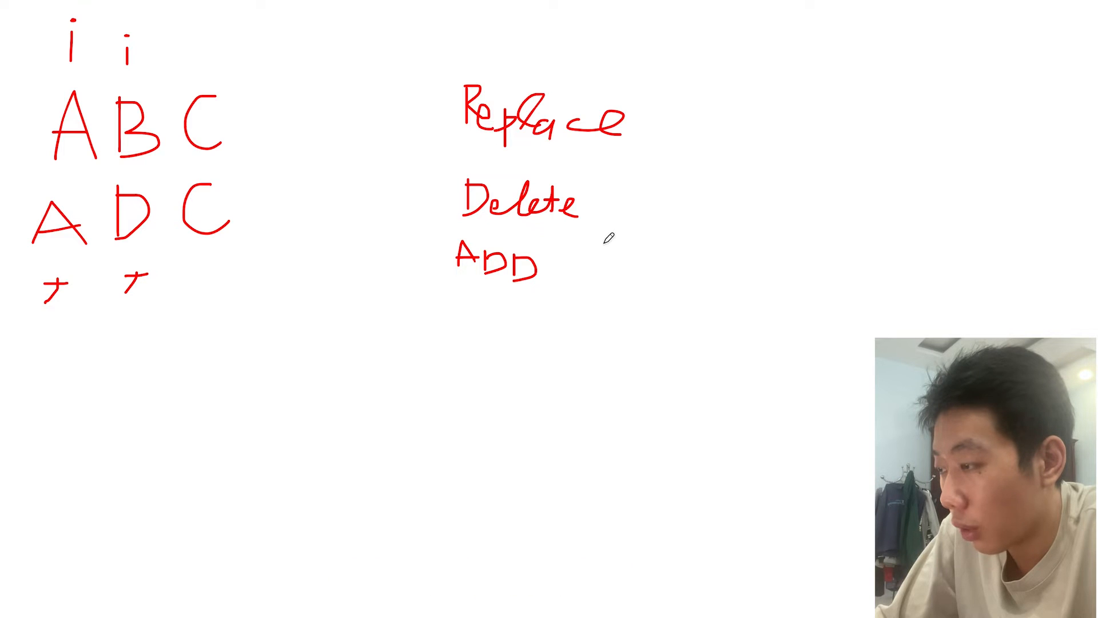
left_click_drag(599, 246, 596, 280)
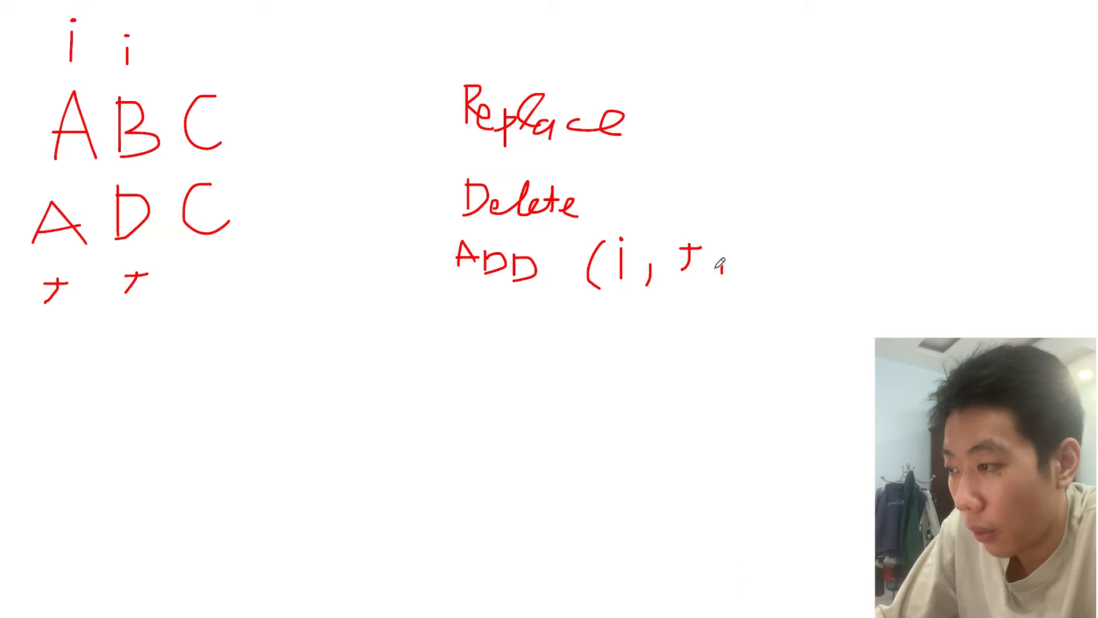
Complete ADD as (i, j+1) and insert a small D between A and B.
type("+1)")
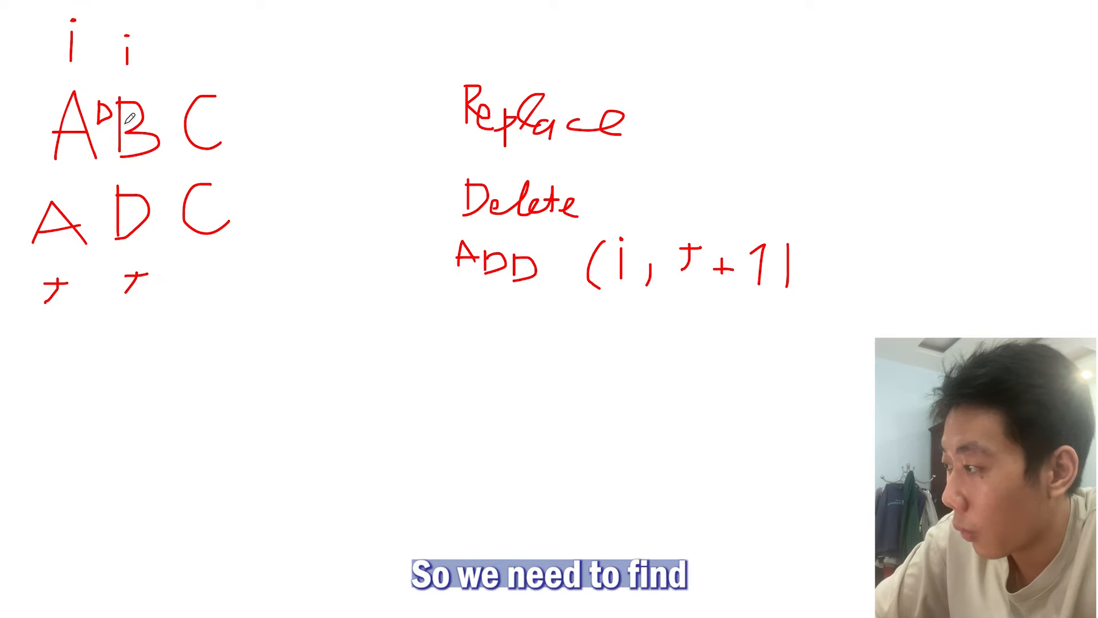
mouse_move(157, 239)
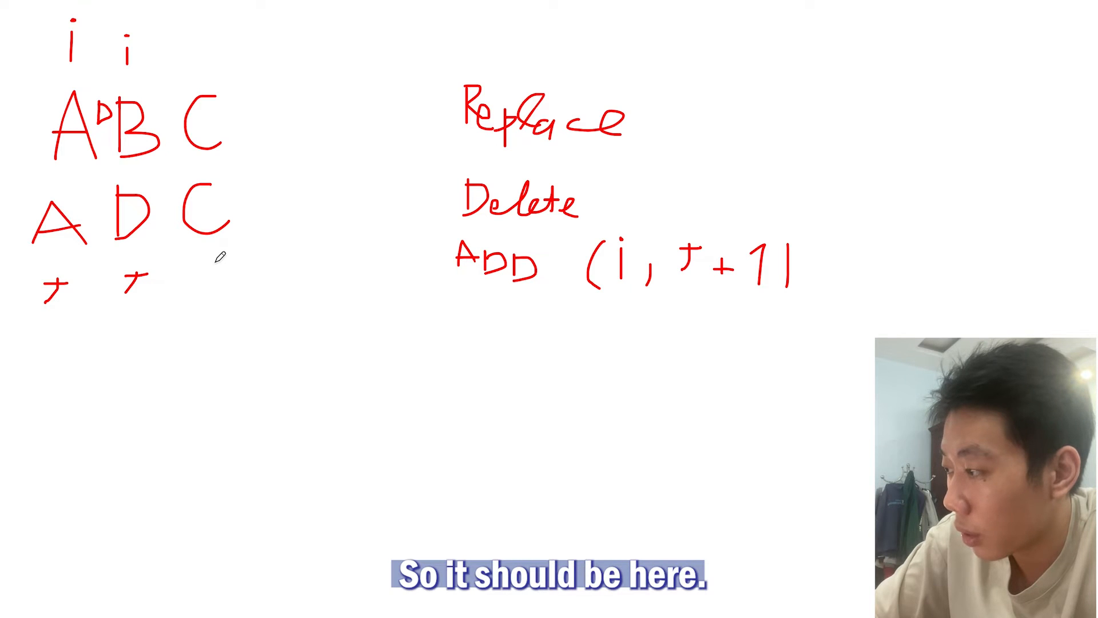
Erase the inserted D, cross out B, and write Delete (i+1, j).
left_click_drag(210, 259, 218, 287)
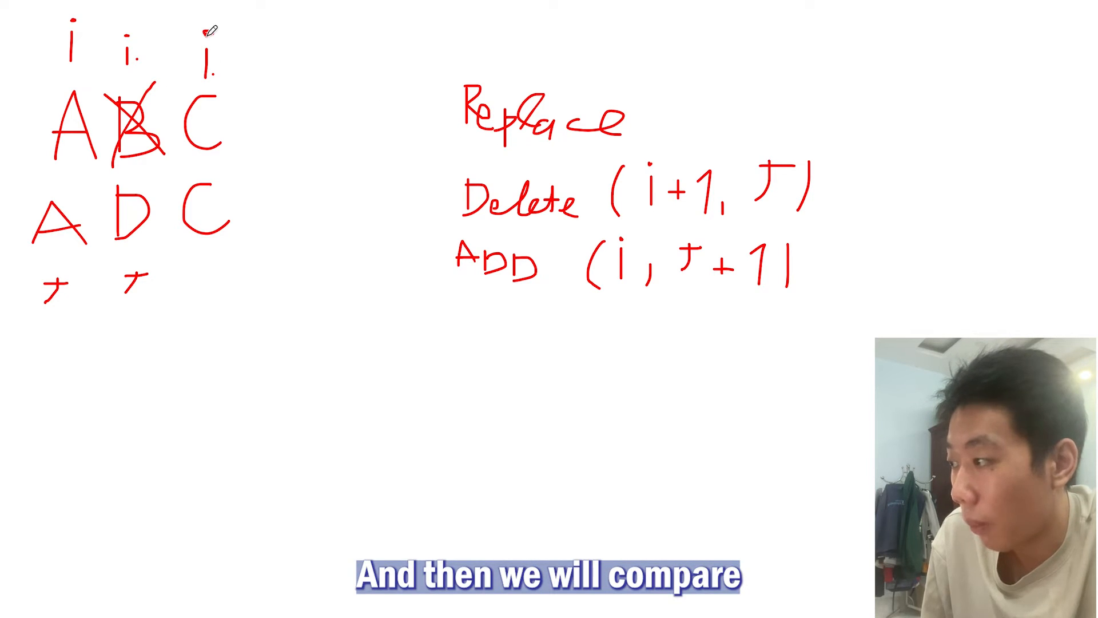
mouse_move(721, 210)
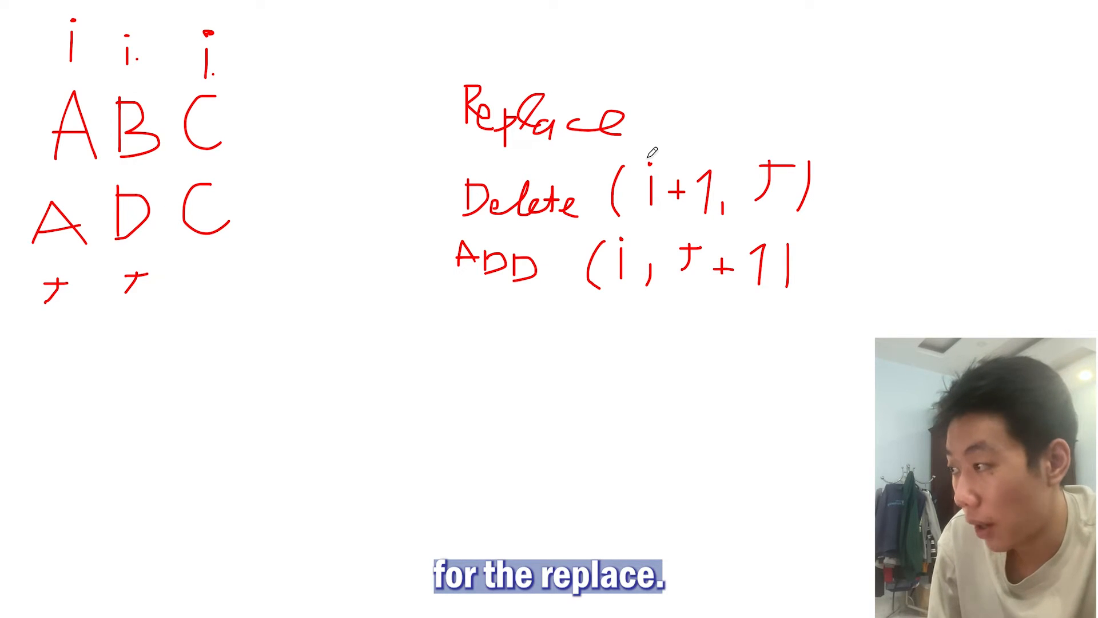
mouse_move(364, 143)
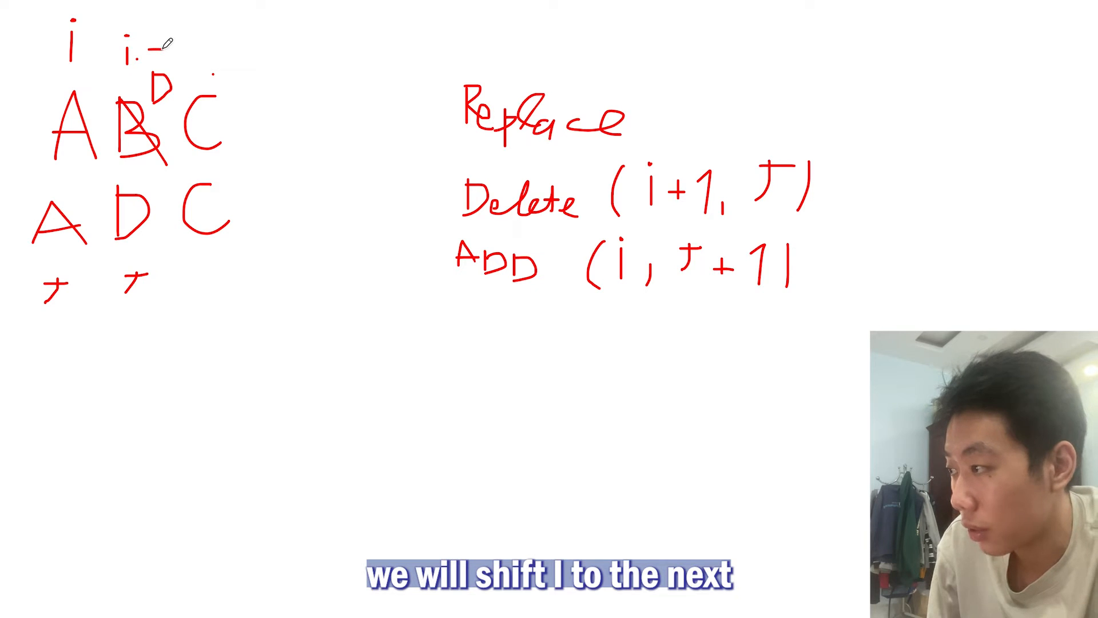
Sketch replacing B with D, then clear the board down to 'abc' over 'adc'.
left_click_drag(162, 49, 203, 56)
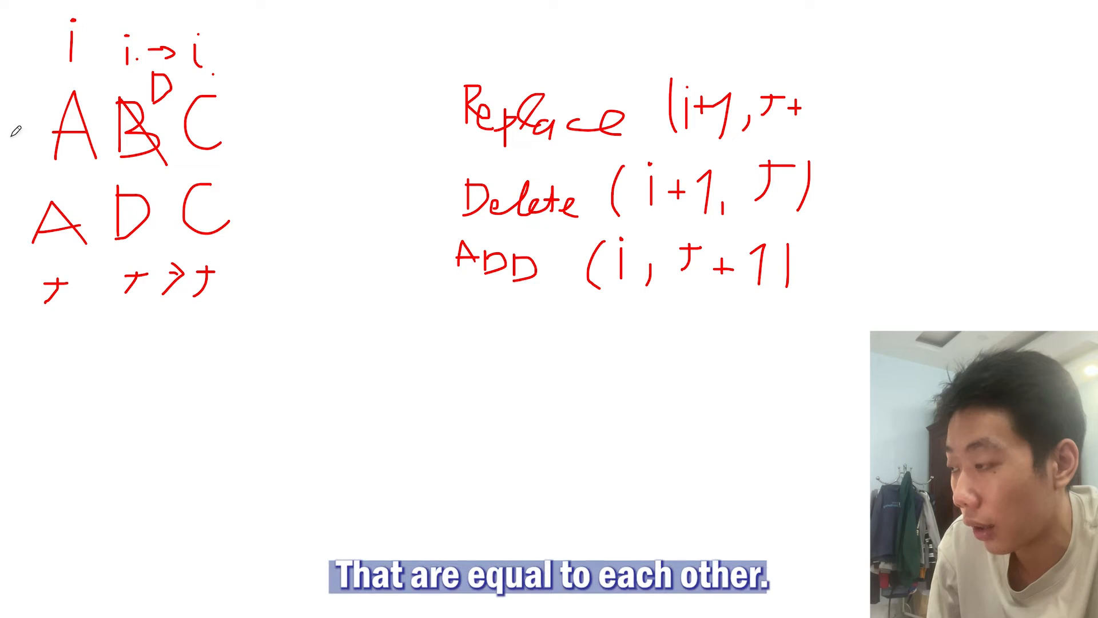
mouse_move(32, 252)
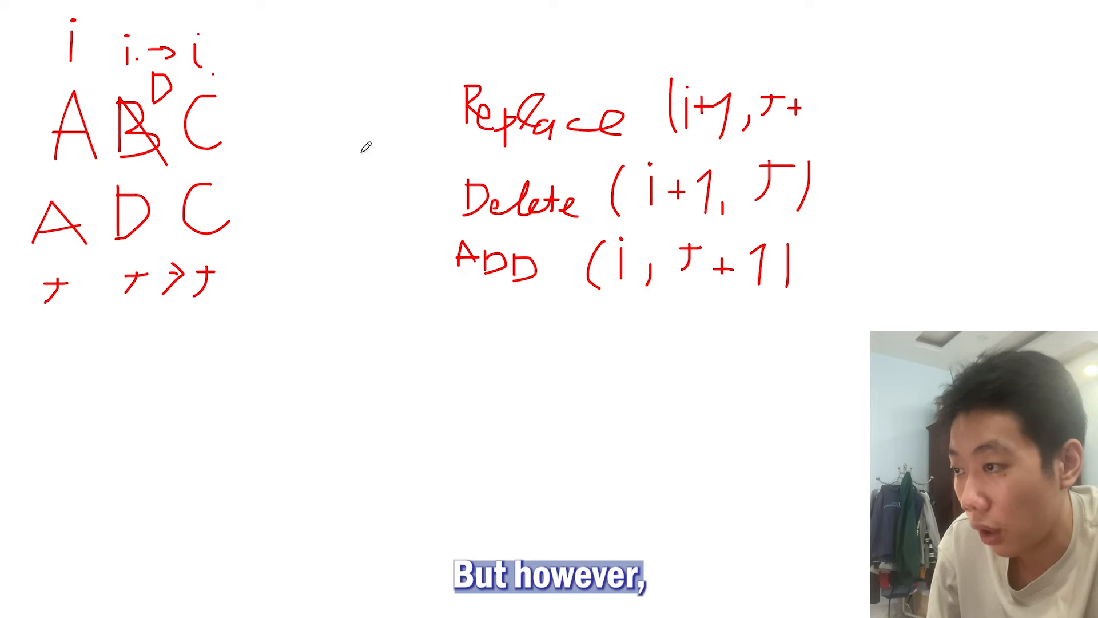
mouse_move(830, 105)
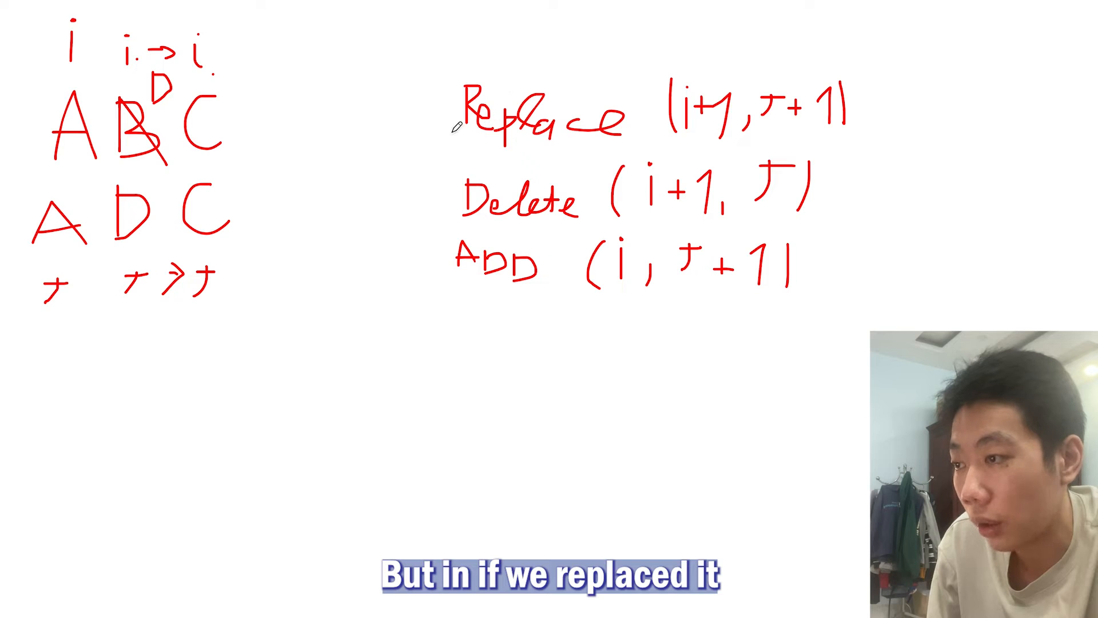
mouse_move(910, 113)
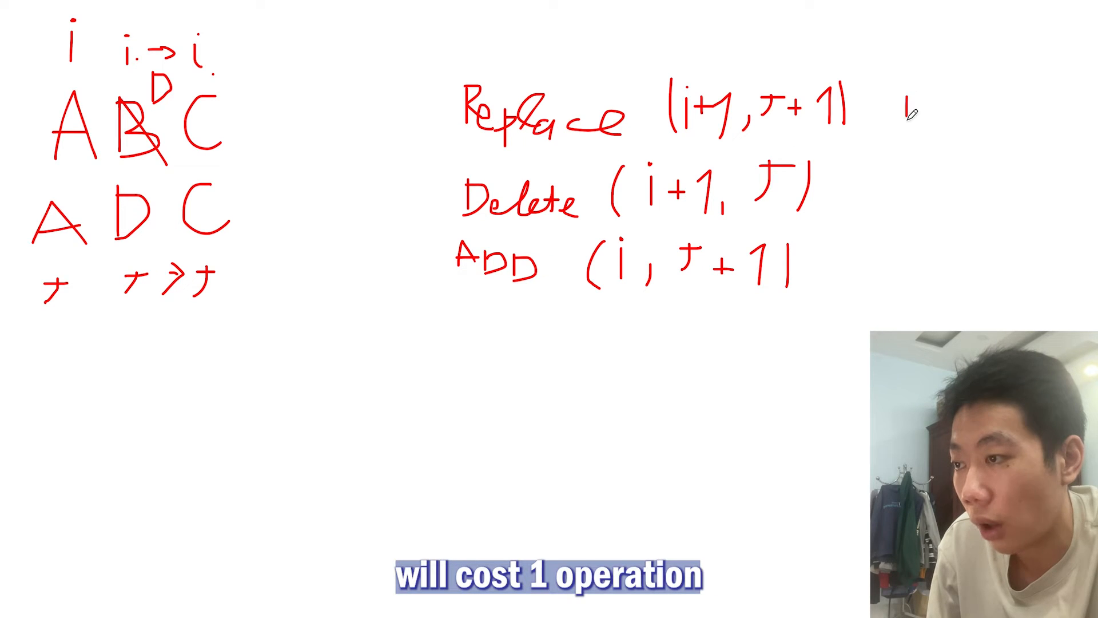
left_click_drag(890, 119, 995, 77)
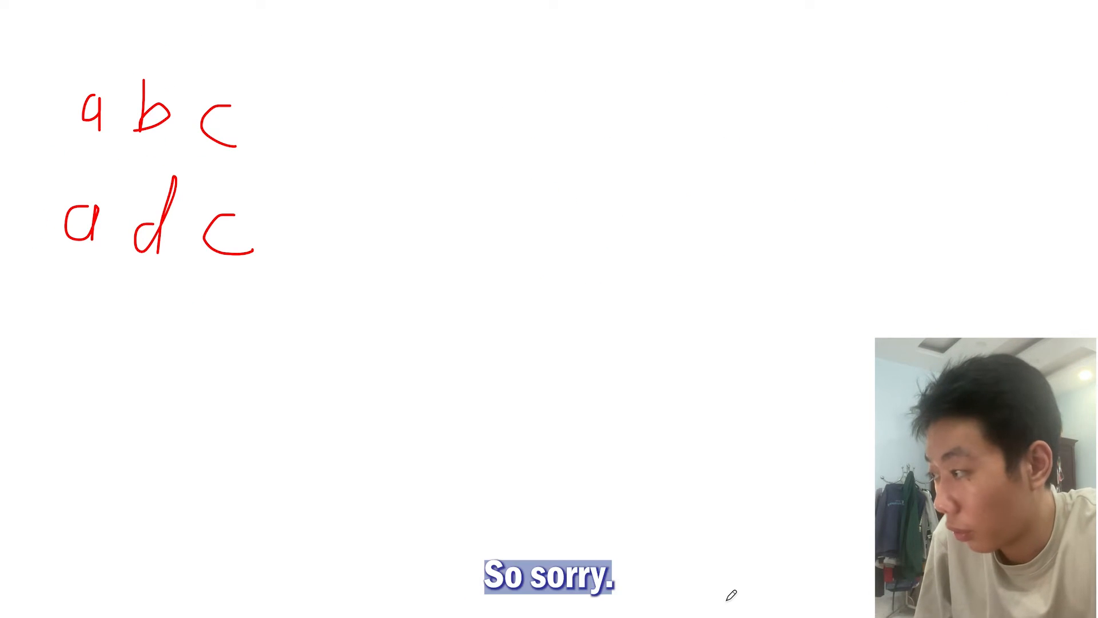
mouse_move(287, 187)
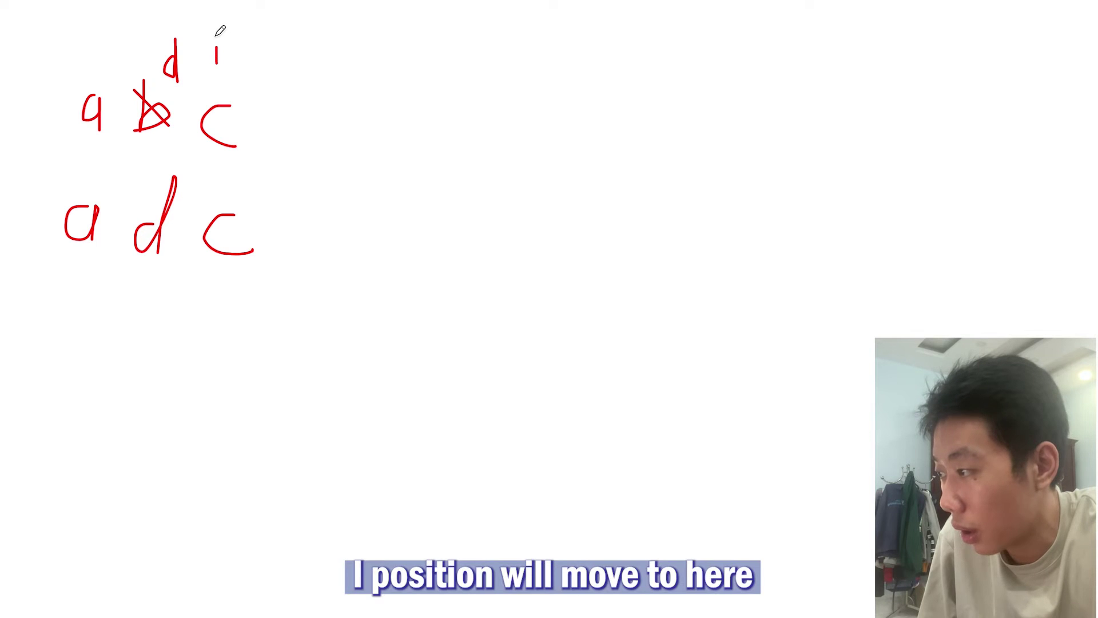
mouse_move(230, 320)
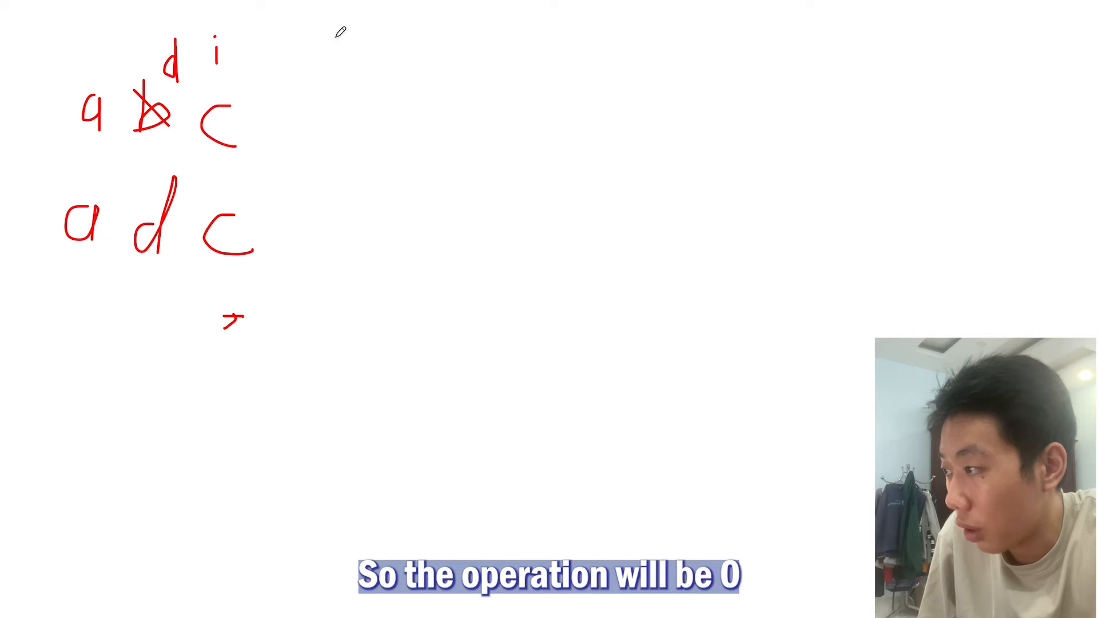
mouse_move(507, 79)
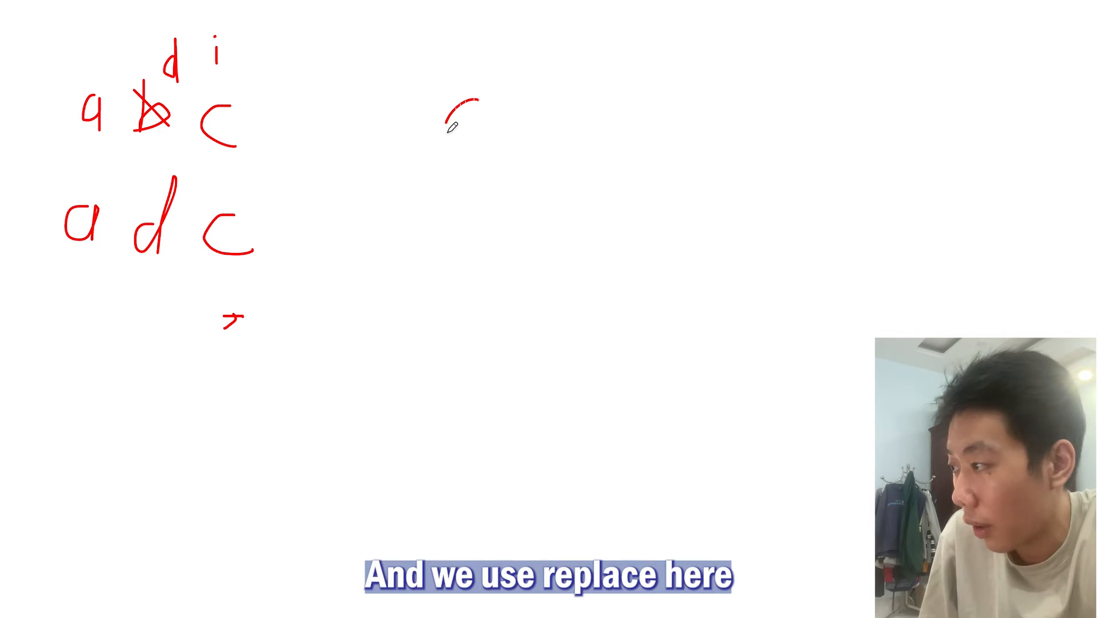
Handwrite the cost sum '0 + 1 +' beside abc and adc.
left_click_drag(462, 94, 462, 140)
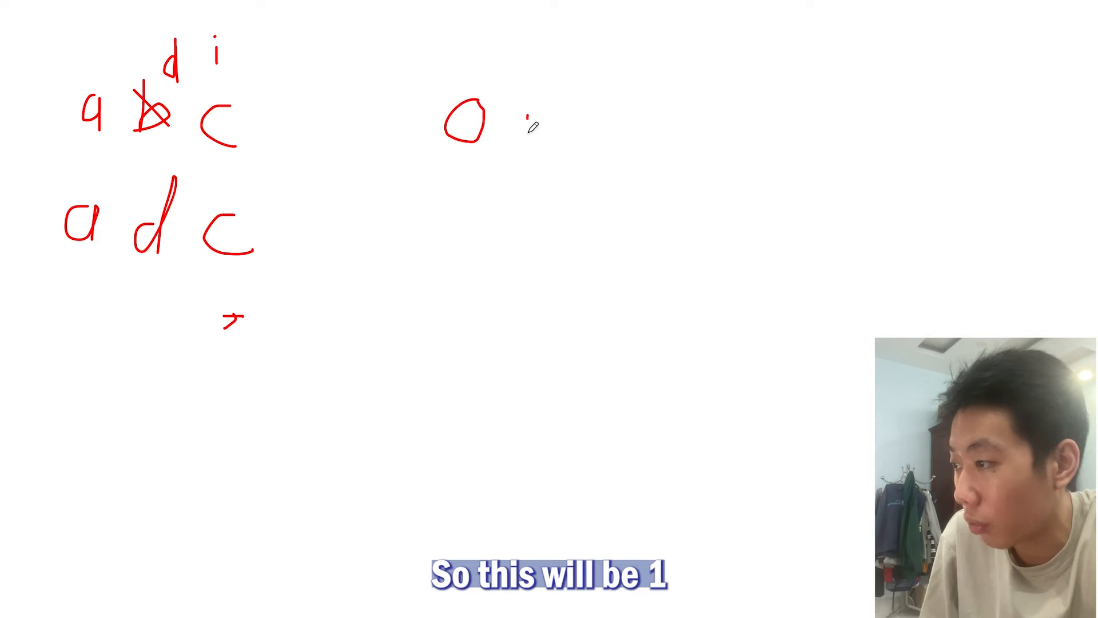
left_click_drag(518, 126, 609, 119)
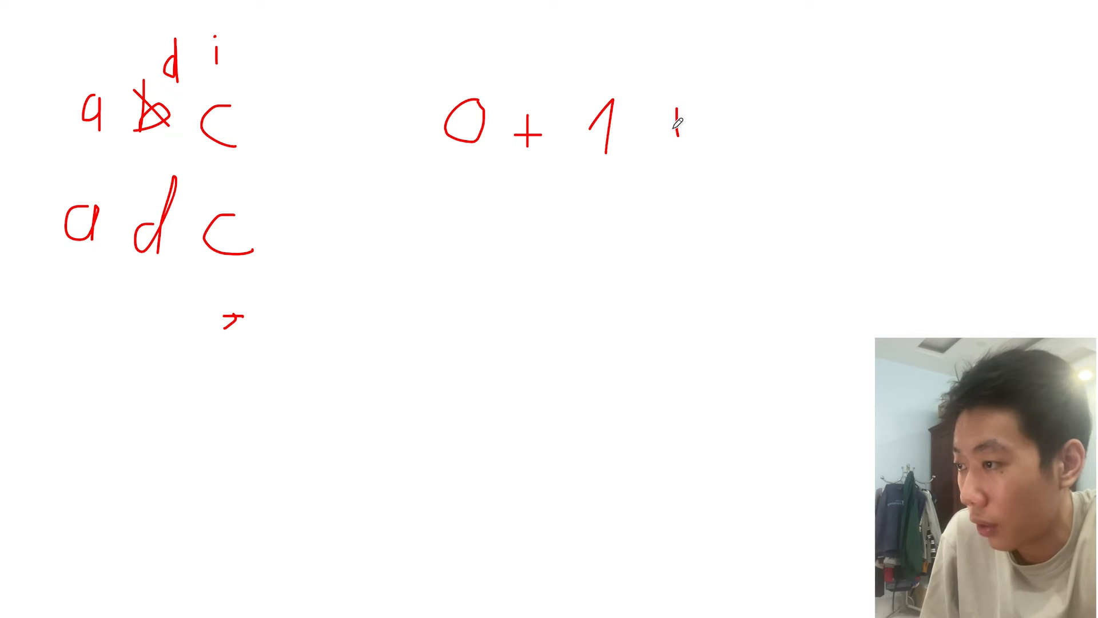
left_click_drag(665, 126, 763, 125)
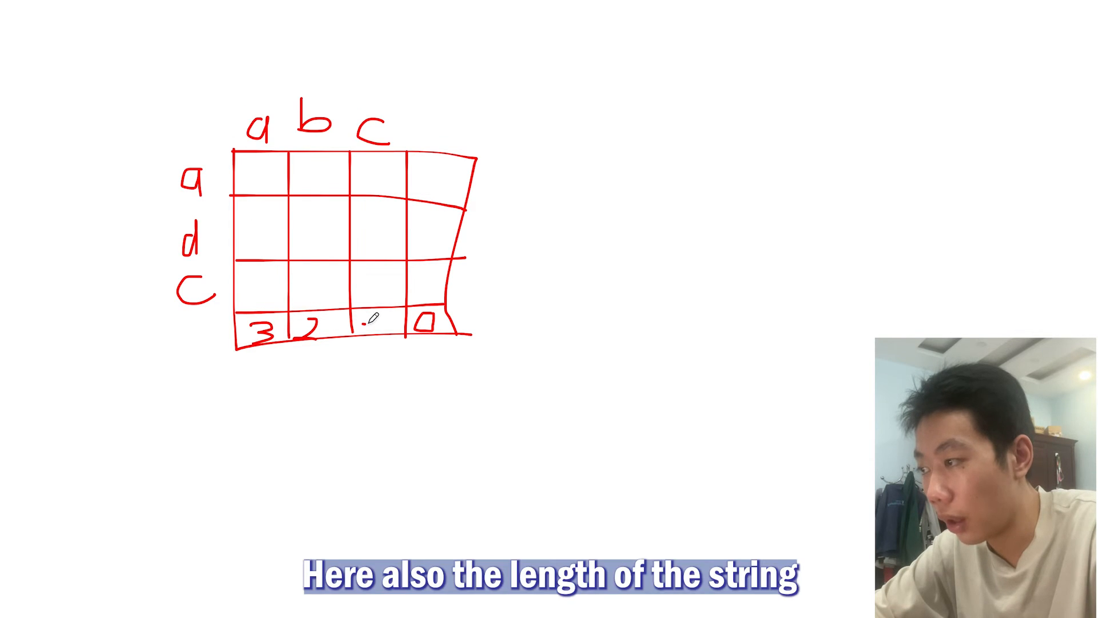
Finish the base cases with 3, 2, 1, 0 along the bottom row and right column.
type("0")
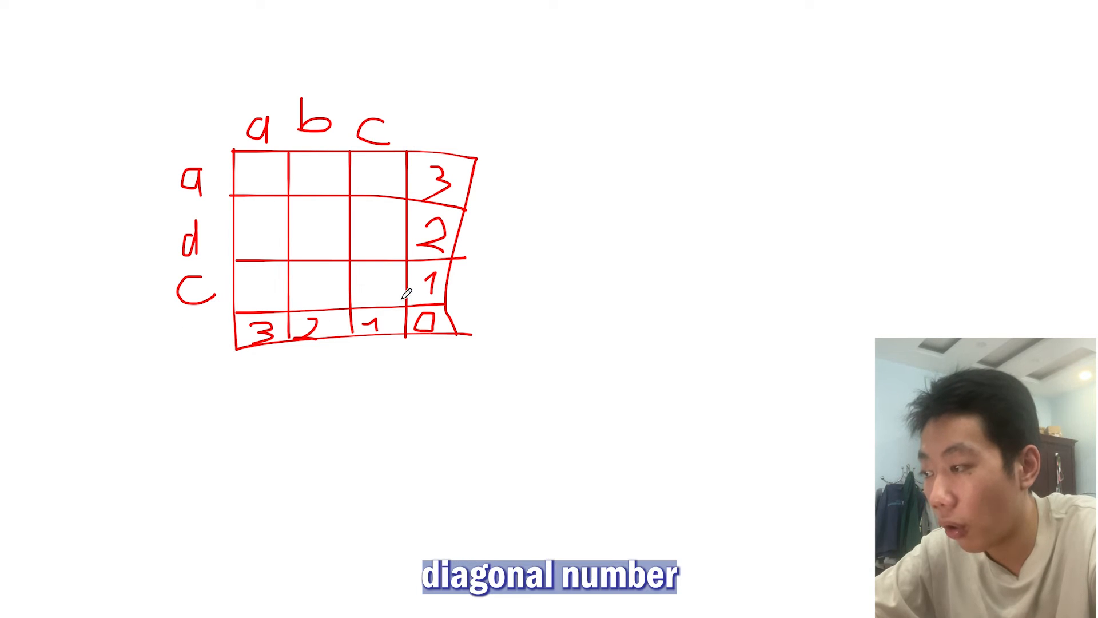
mouse_move(431, 331)
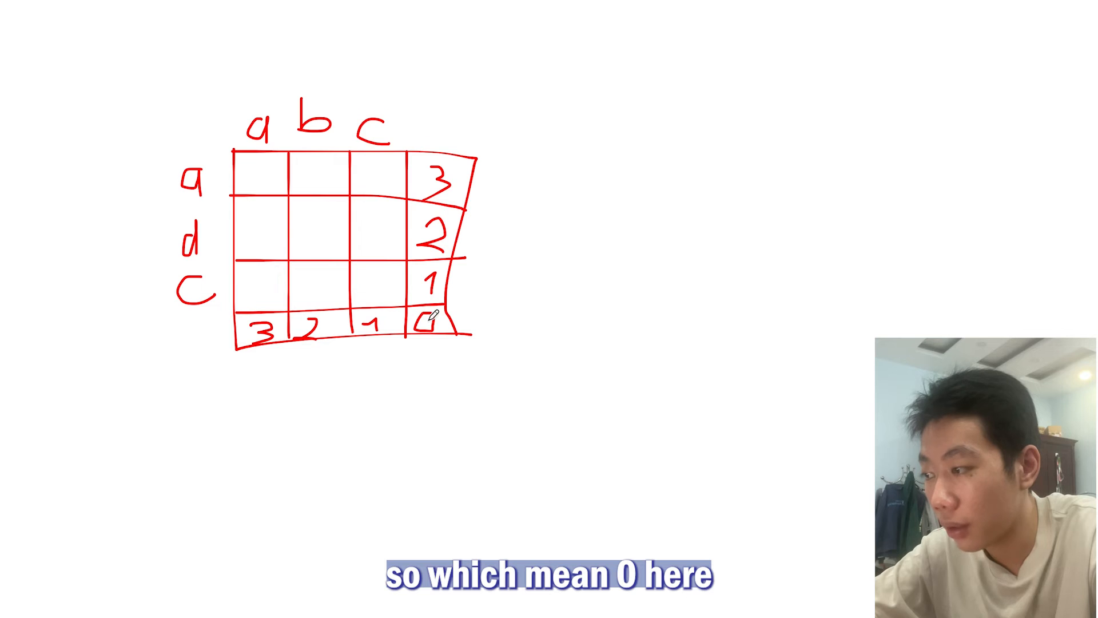
mouse_move(392, 281)
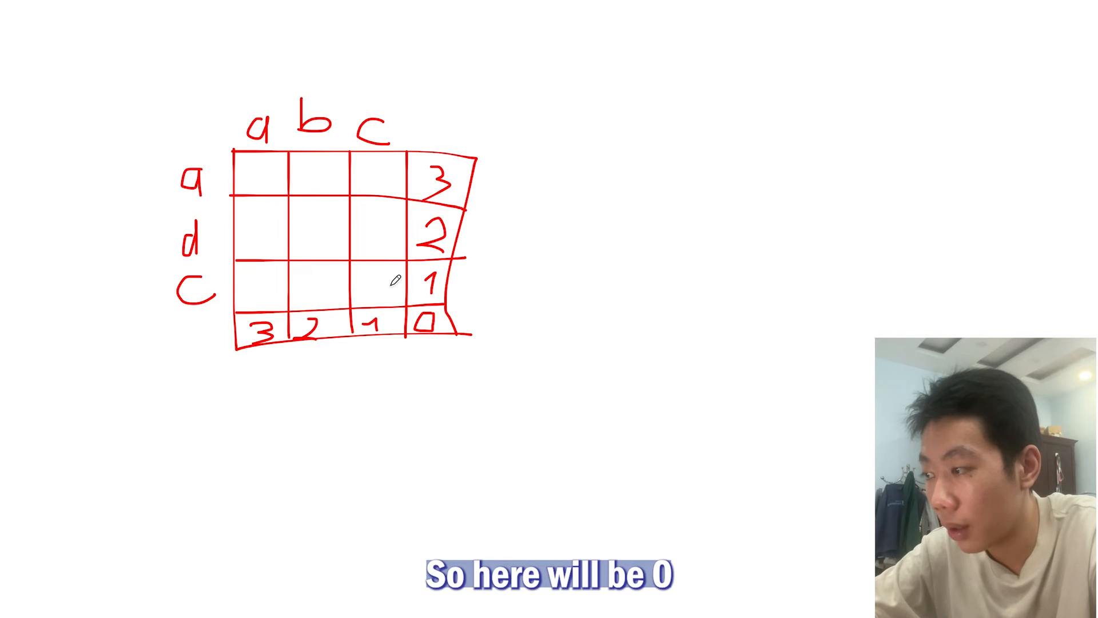
Write 0 in the row c, column c cell, erasing test arrows and a stray 1.
left_click_drag(382, 280, 378, 294)
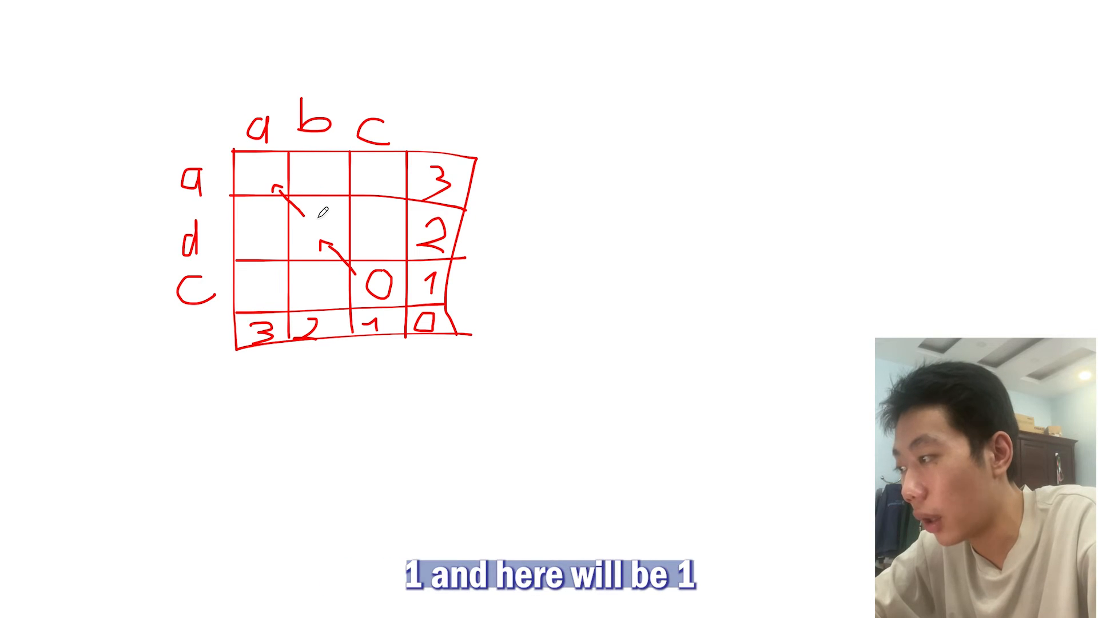
left_click(320, 234)
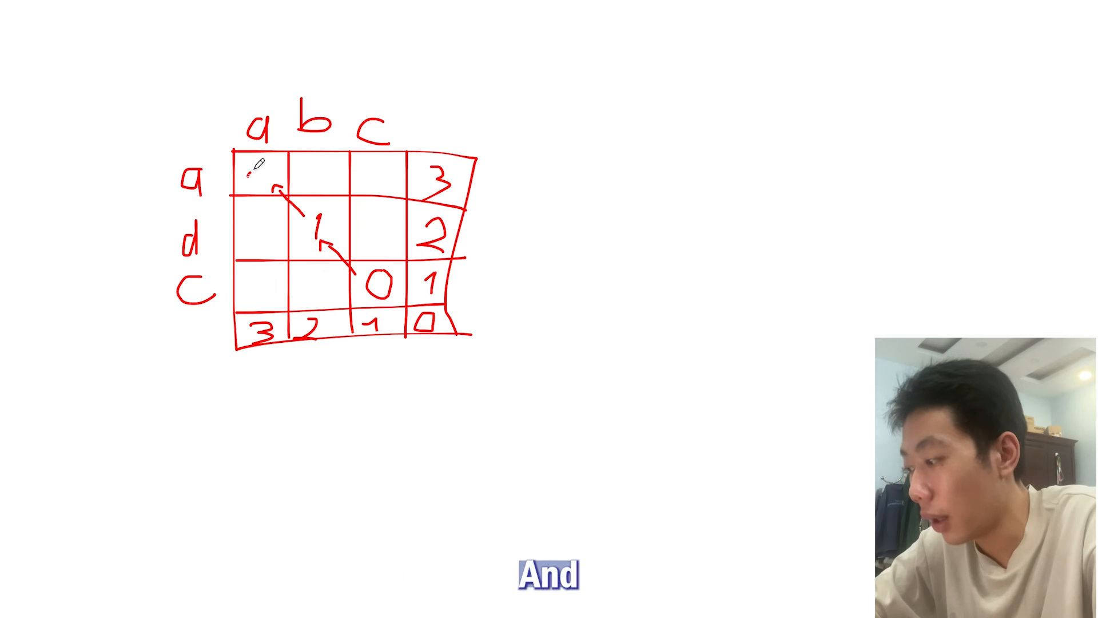
type("1")
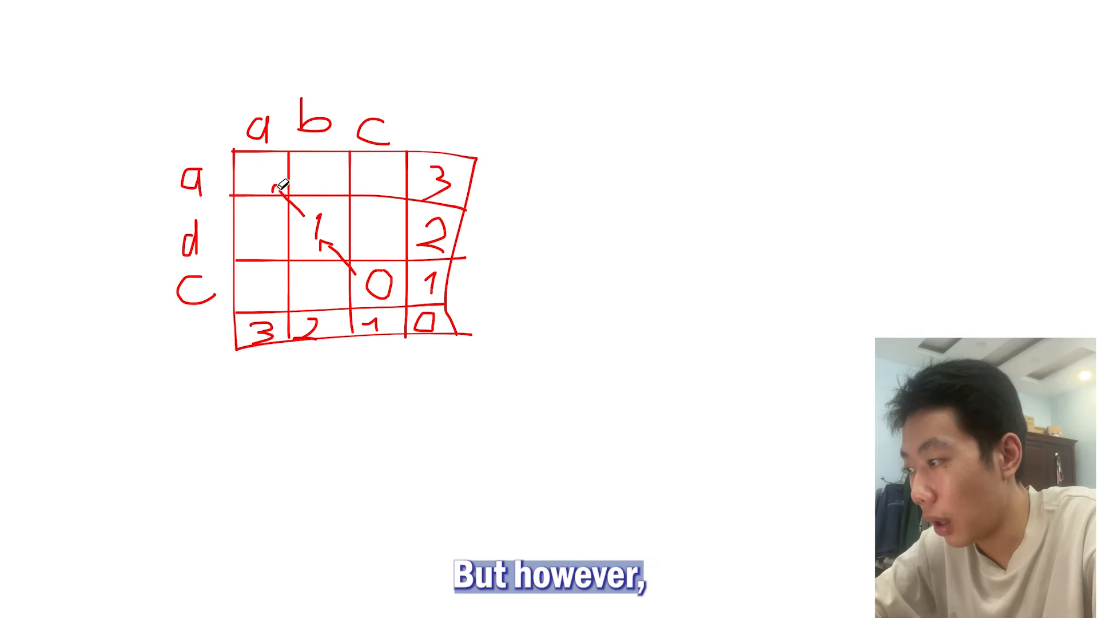
left_click_drag(294, 203, 316, 218)
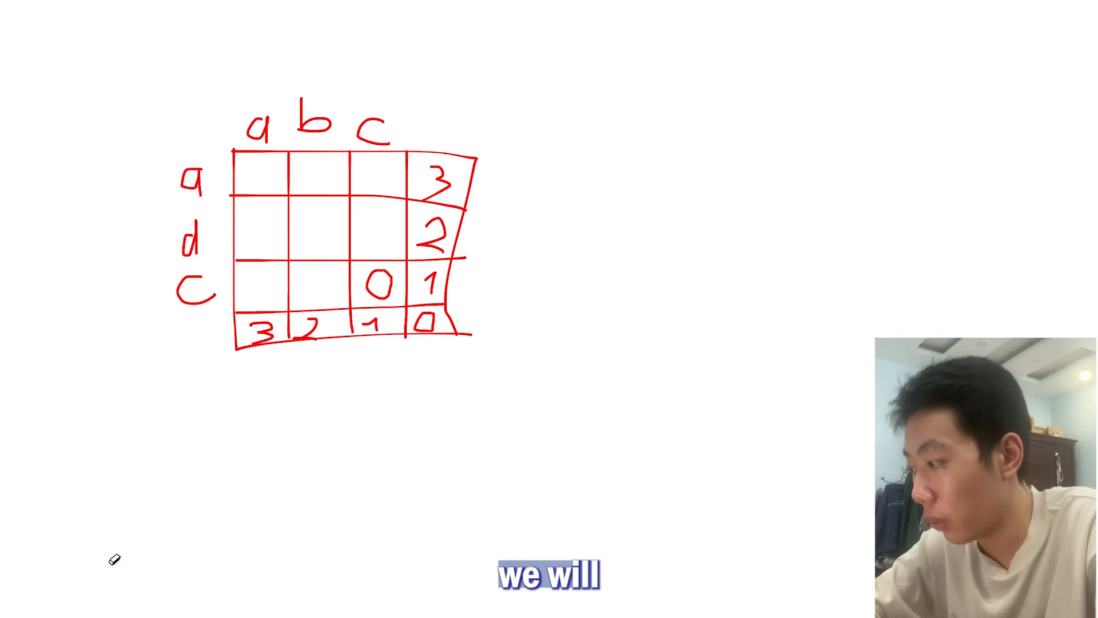
left_click(114, 559)
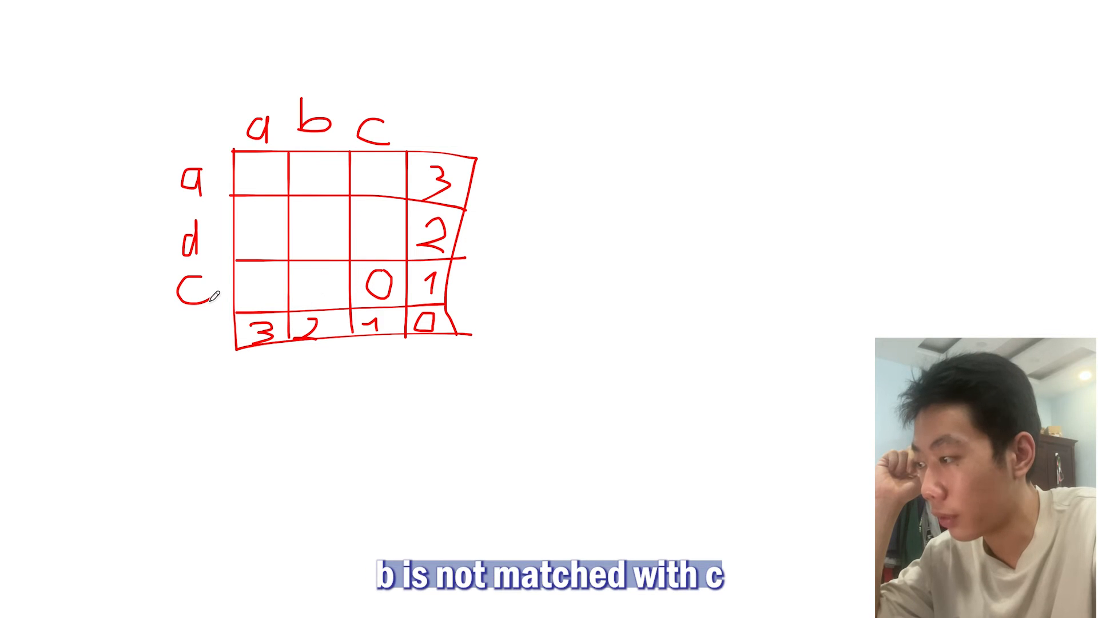
mouse_move(344, 283)
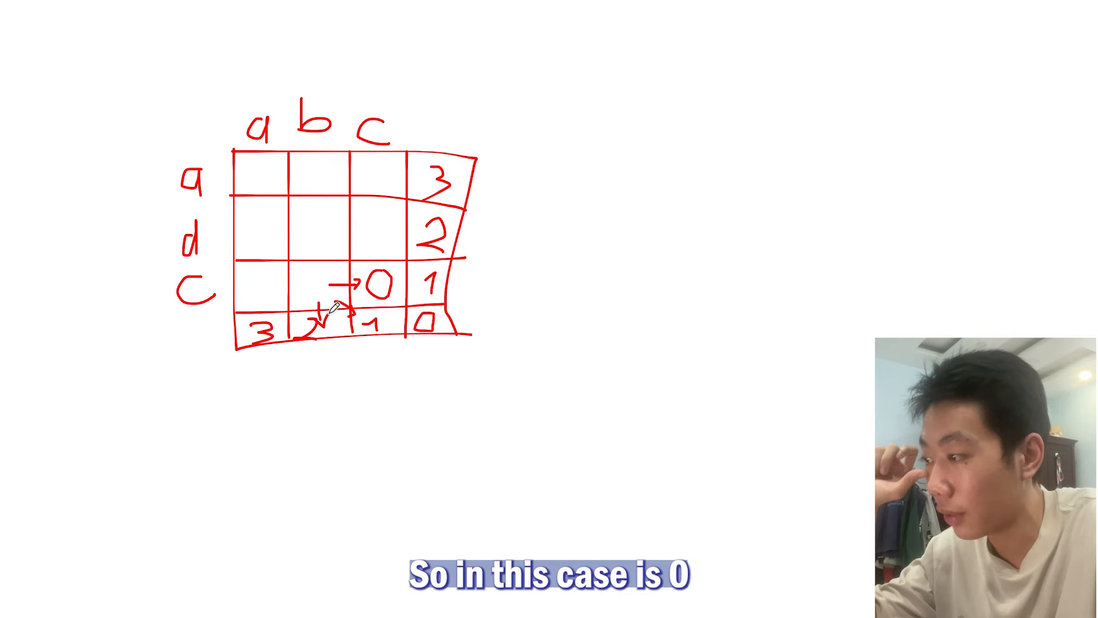
mouse_move(374, 278)
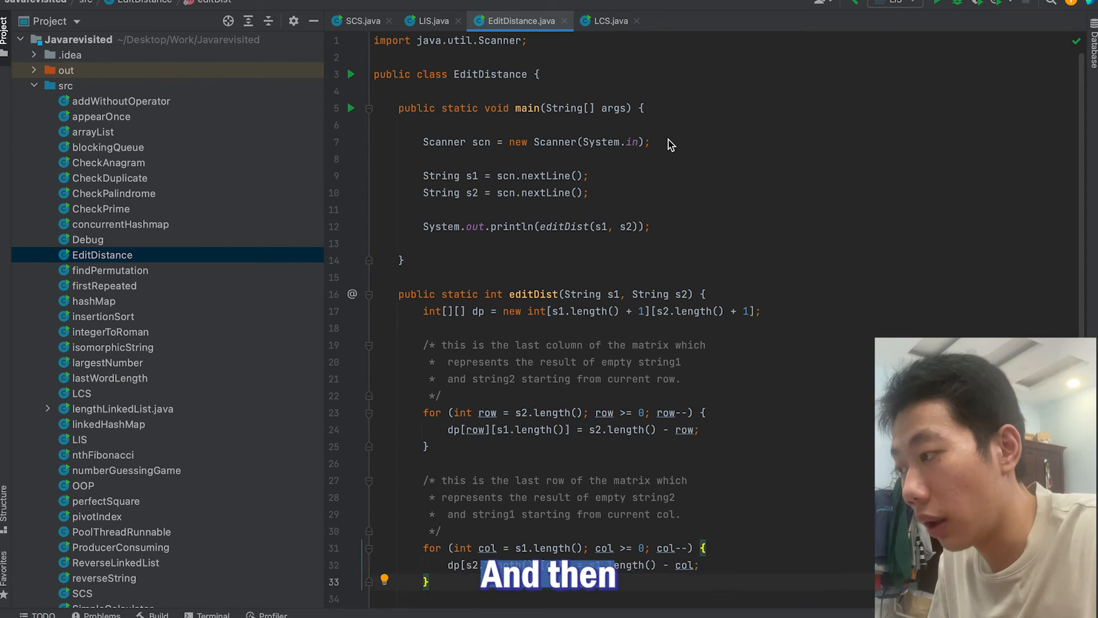
Open EditDistance.java in IntelliJ and scroll to the editDist method.
left_click_drag(423, 176, 587, 193)
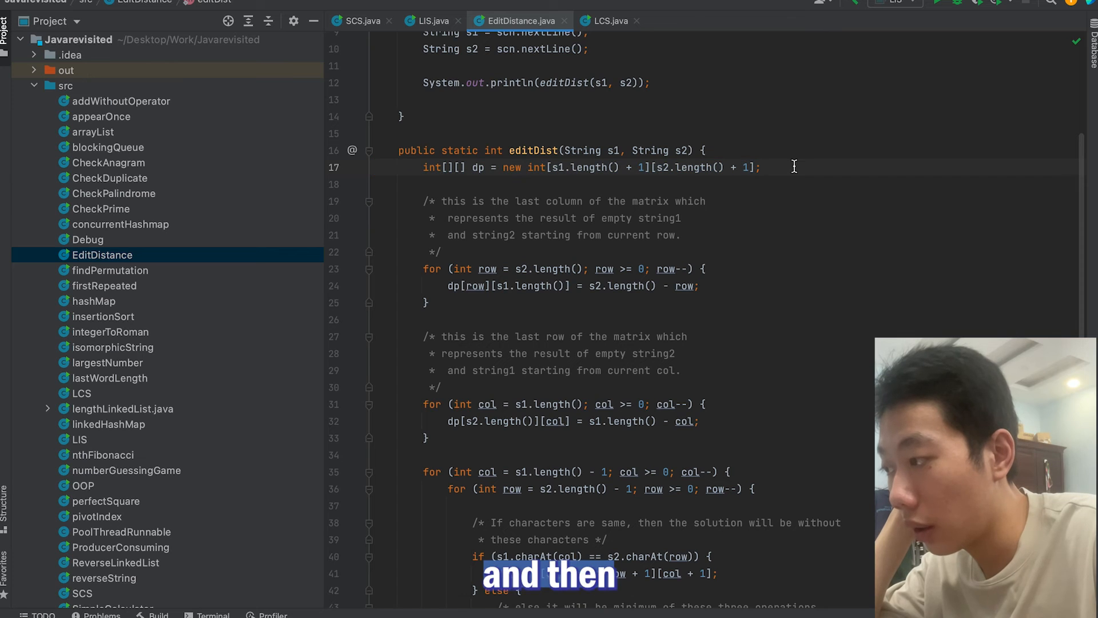
scroll("down", 3)
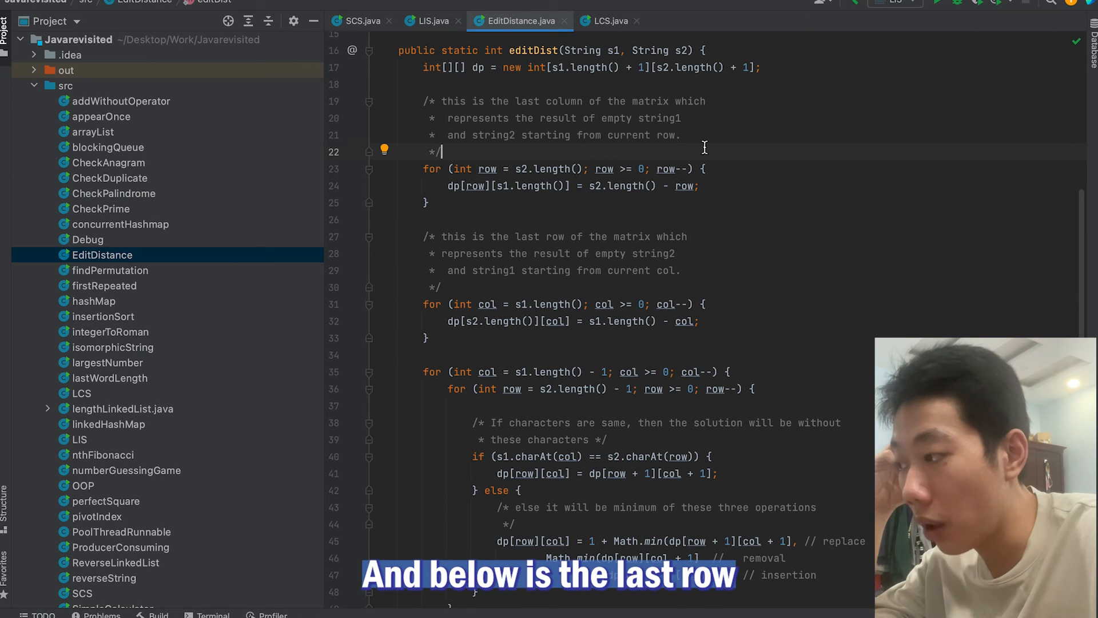
scroll("down", 3)
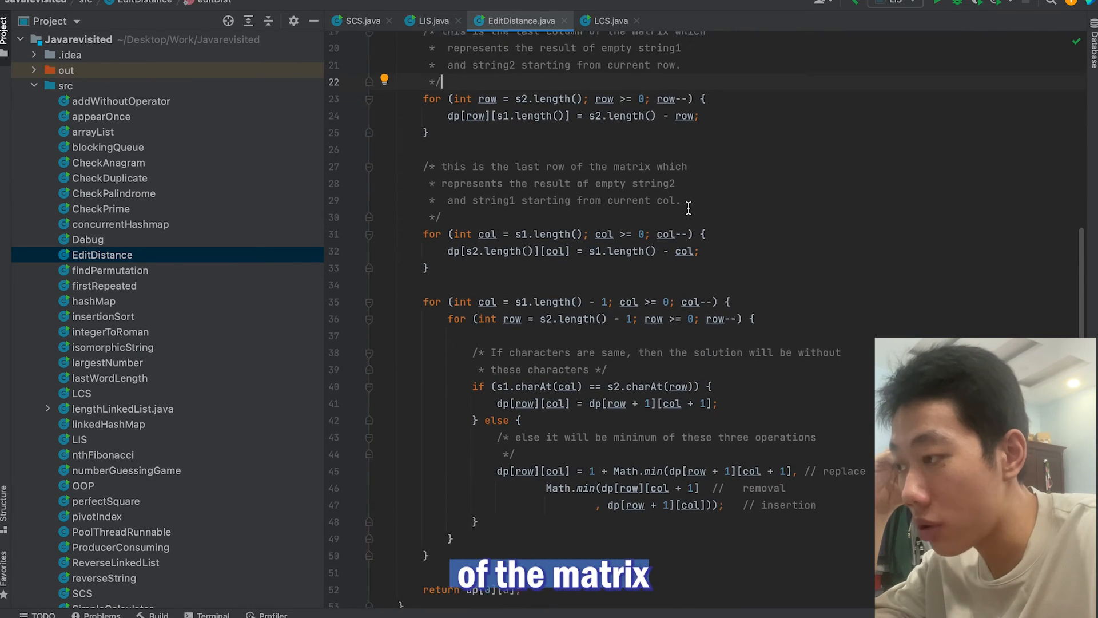
scroll("down", 3)
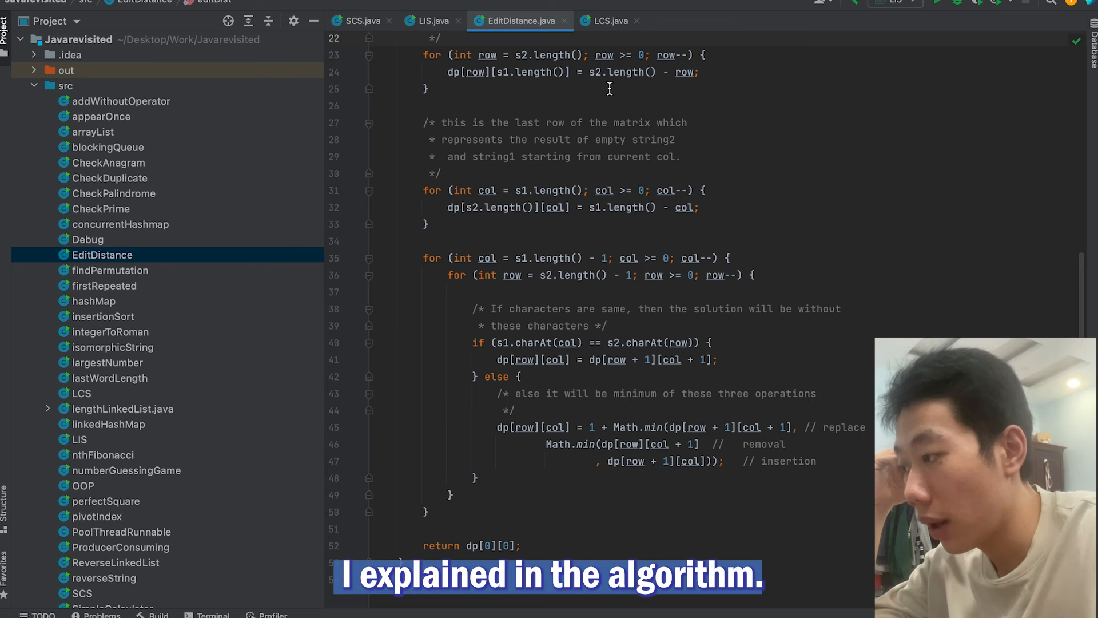
scroll("down", 3)
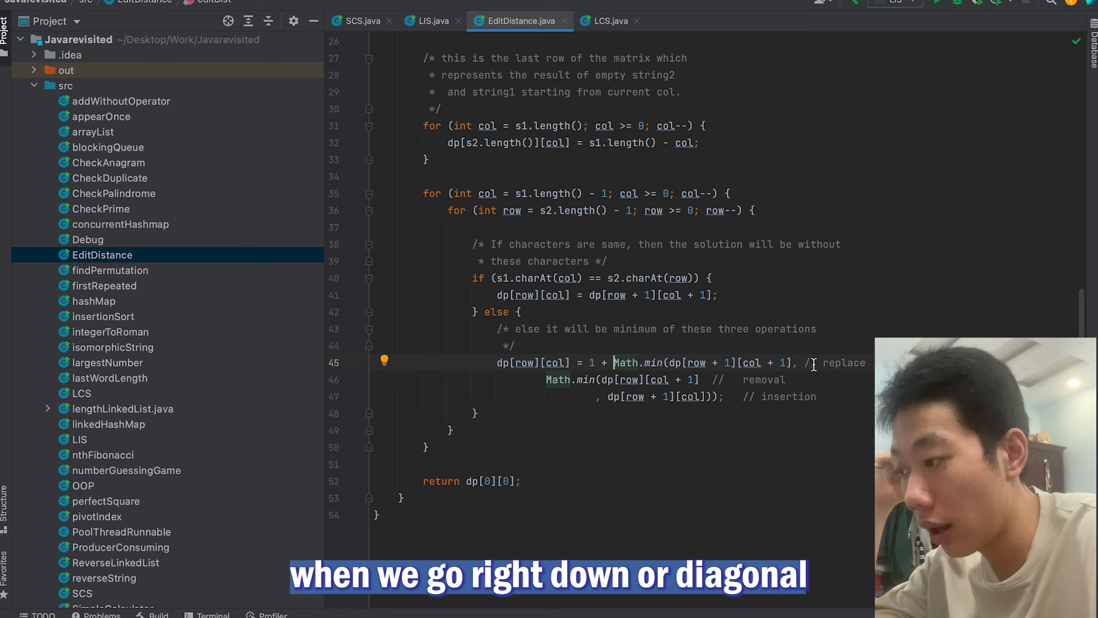
mouse_move(660, 342)
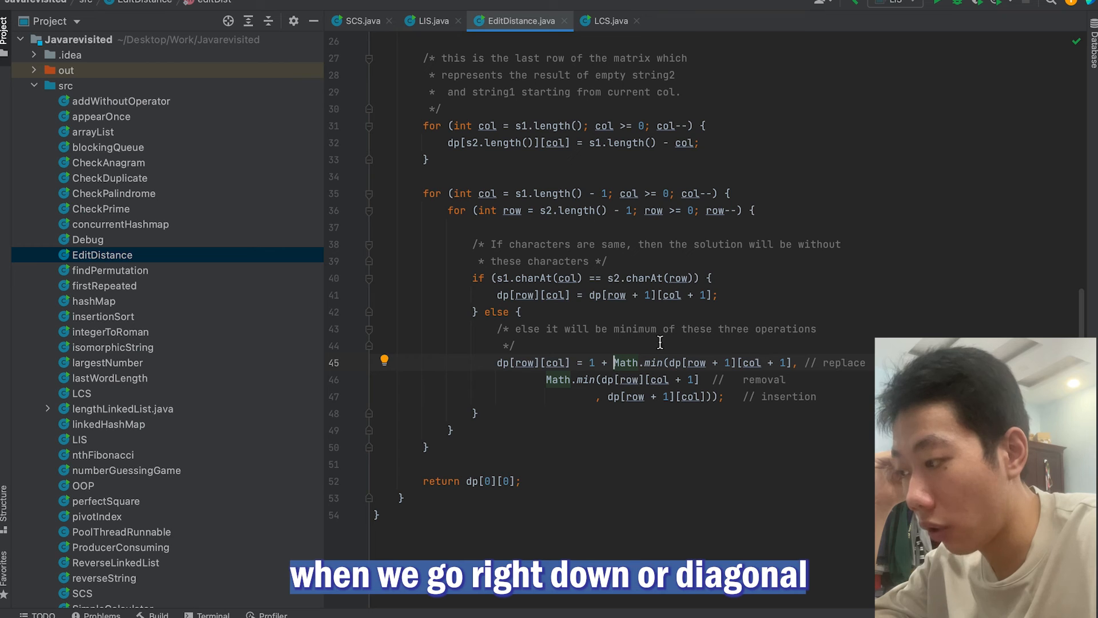